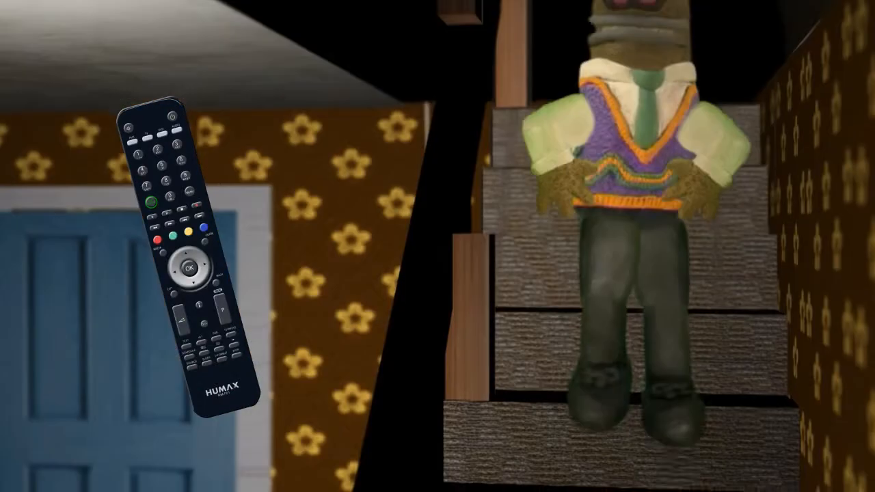
# Go from the main menu to Settings, showing Preferences, Edit Channels, Installation and System.
pyautogui.click(736, 138)
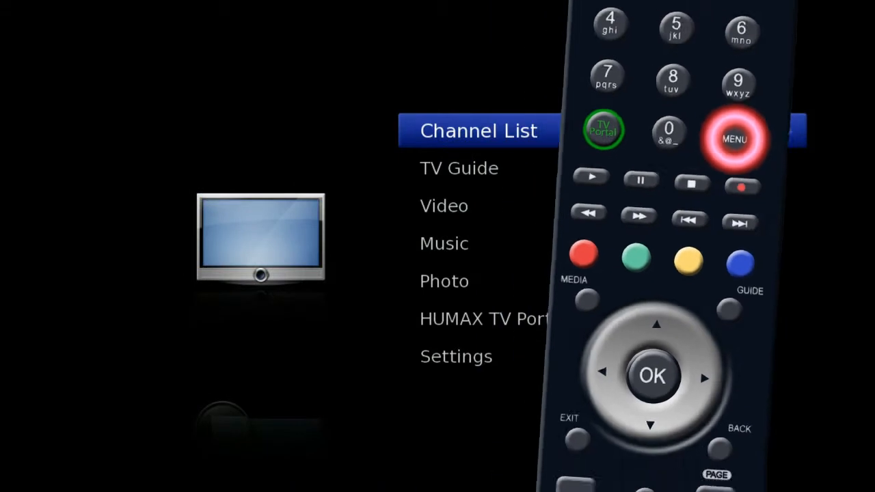
pyautogui.press('Down')
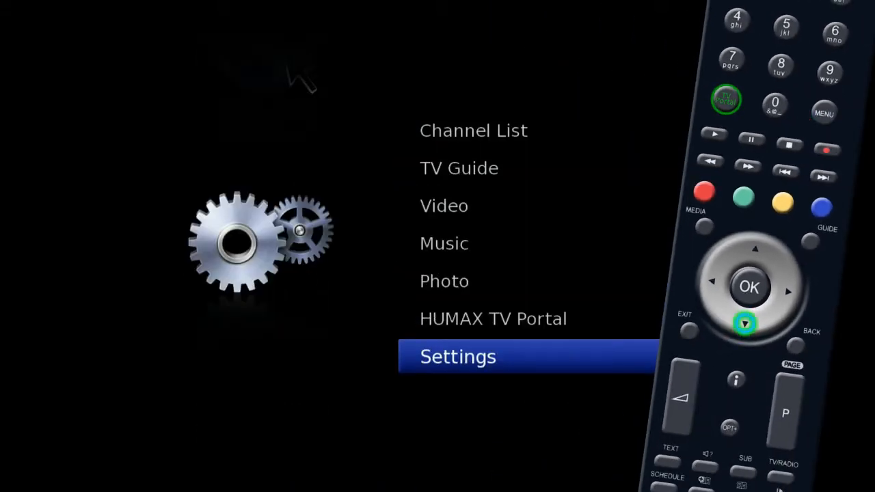
pyautogui.click(751, 287)
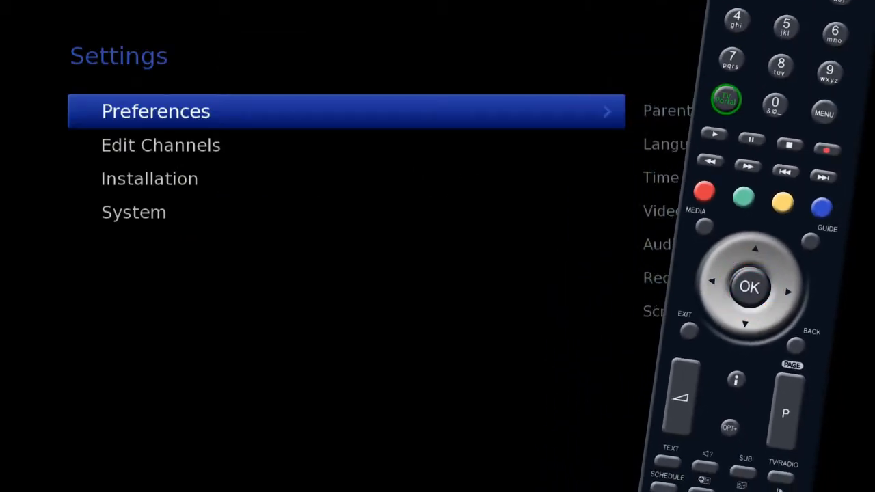
# Enter Installation with the four-digit password, reaching the Factory Default confirmation.
pyautogui.press('Down')
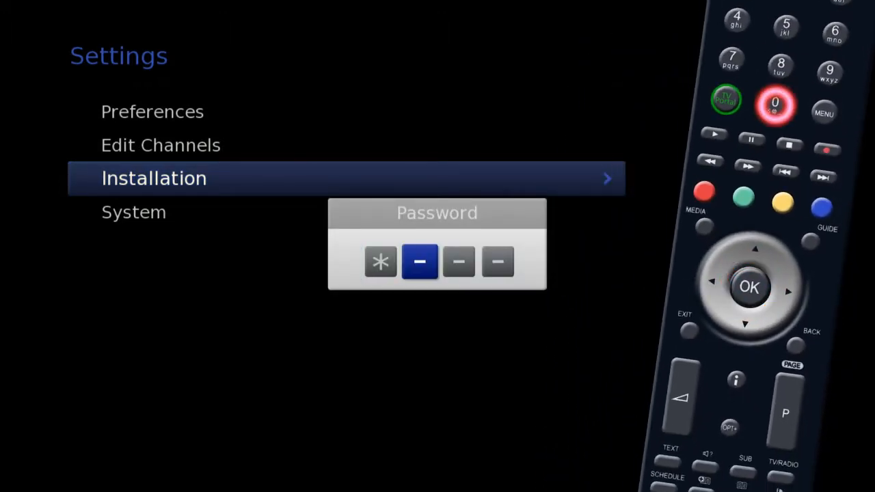
pyautogui.click(748, 284)
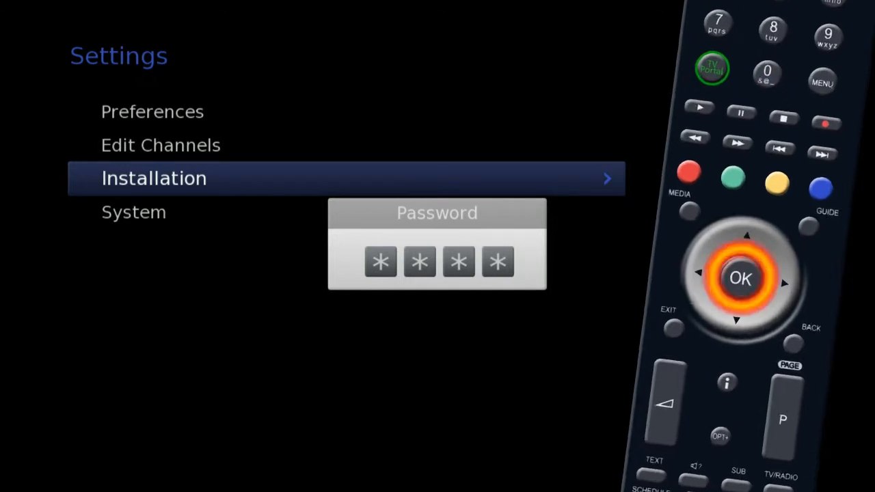
pyautogui.click(743, 278)
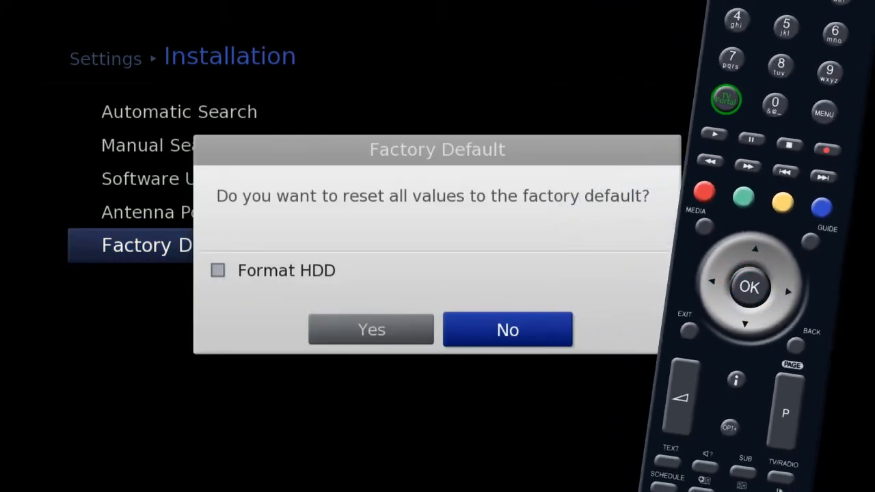
# Confirm Yes to the factory default reset, bringing up a blank password prompt.
pyautogui.press('Left')
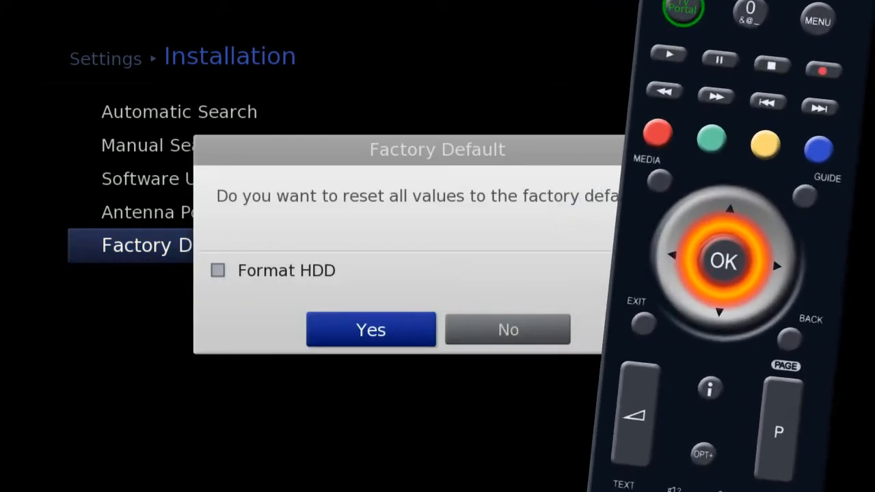
pyautogui.click(371, 330)
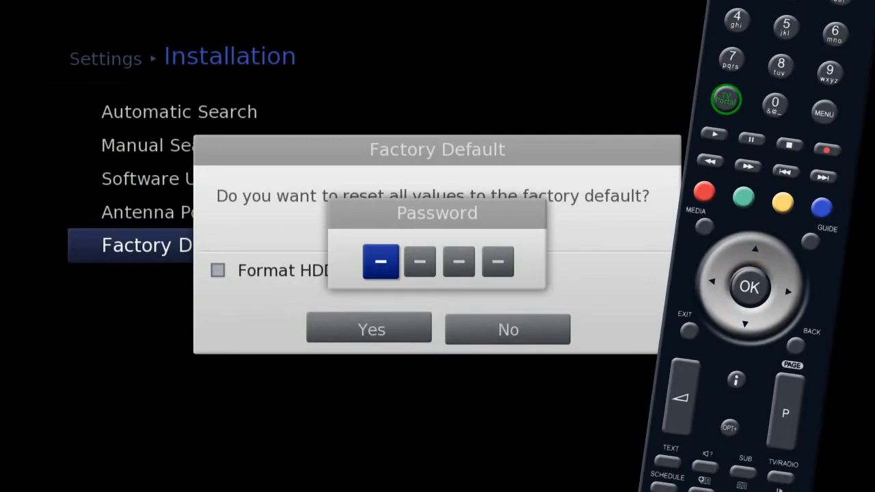